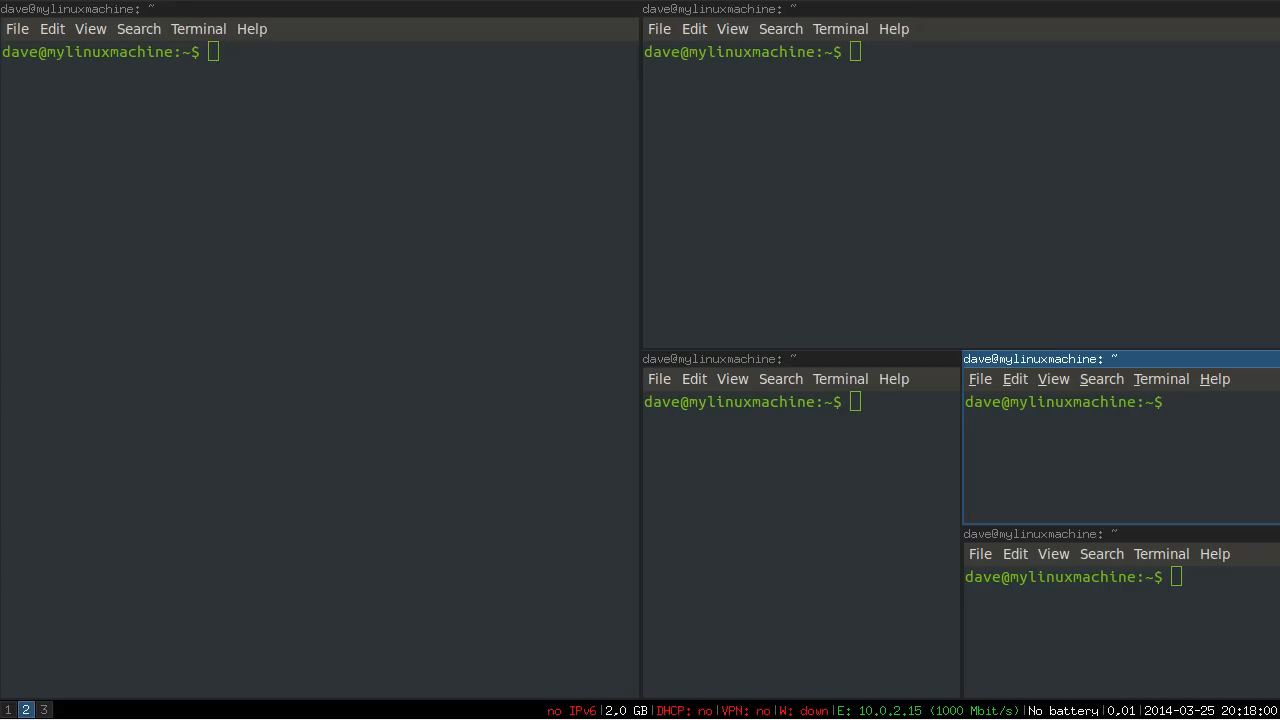
Focus a terminal and move it to workspace 5, then switch there so it fills the screen
left_click(48, 708)
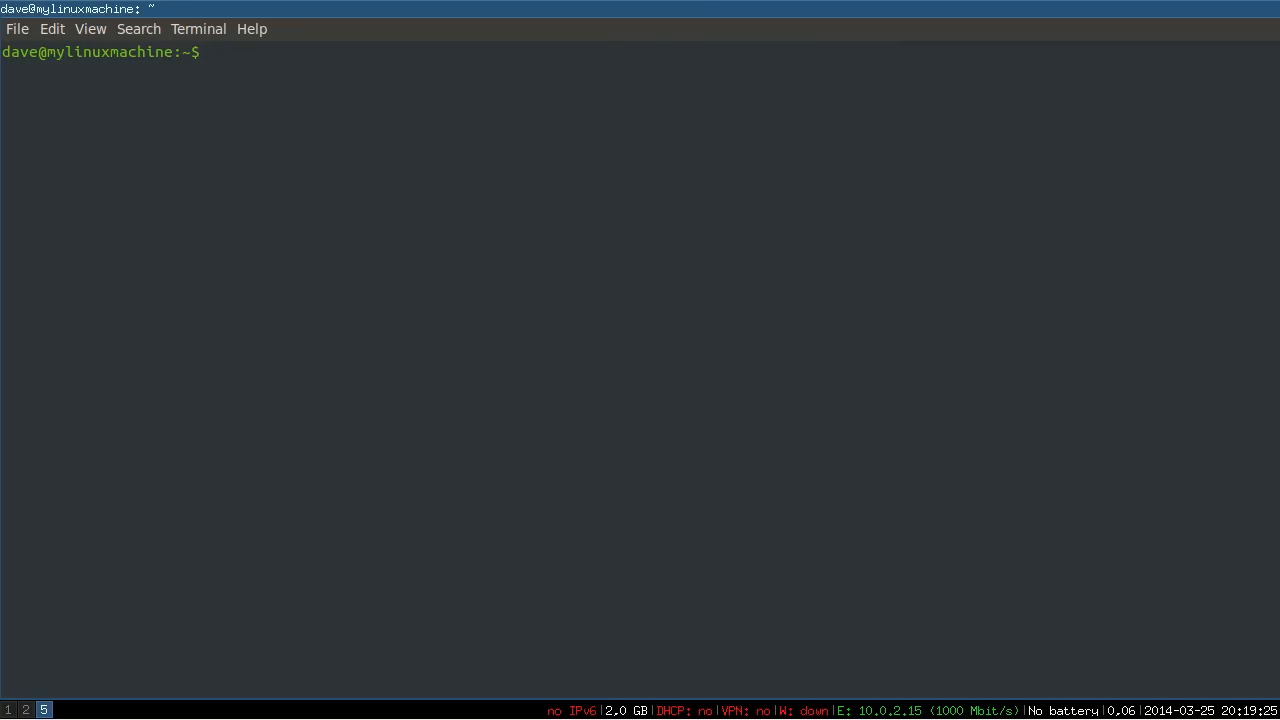
Return to the now-empty workspace 5 and bring up the dmenu launcher
type("yay.")
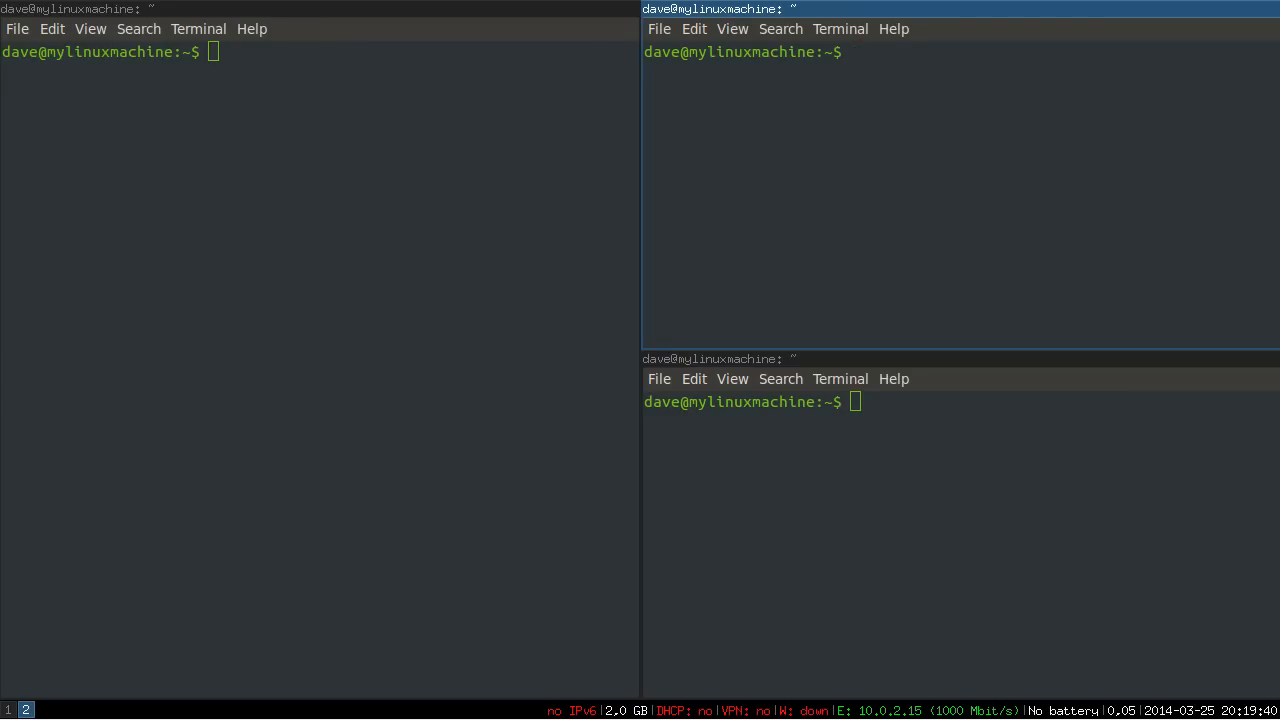
key("super+5")
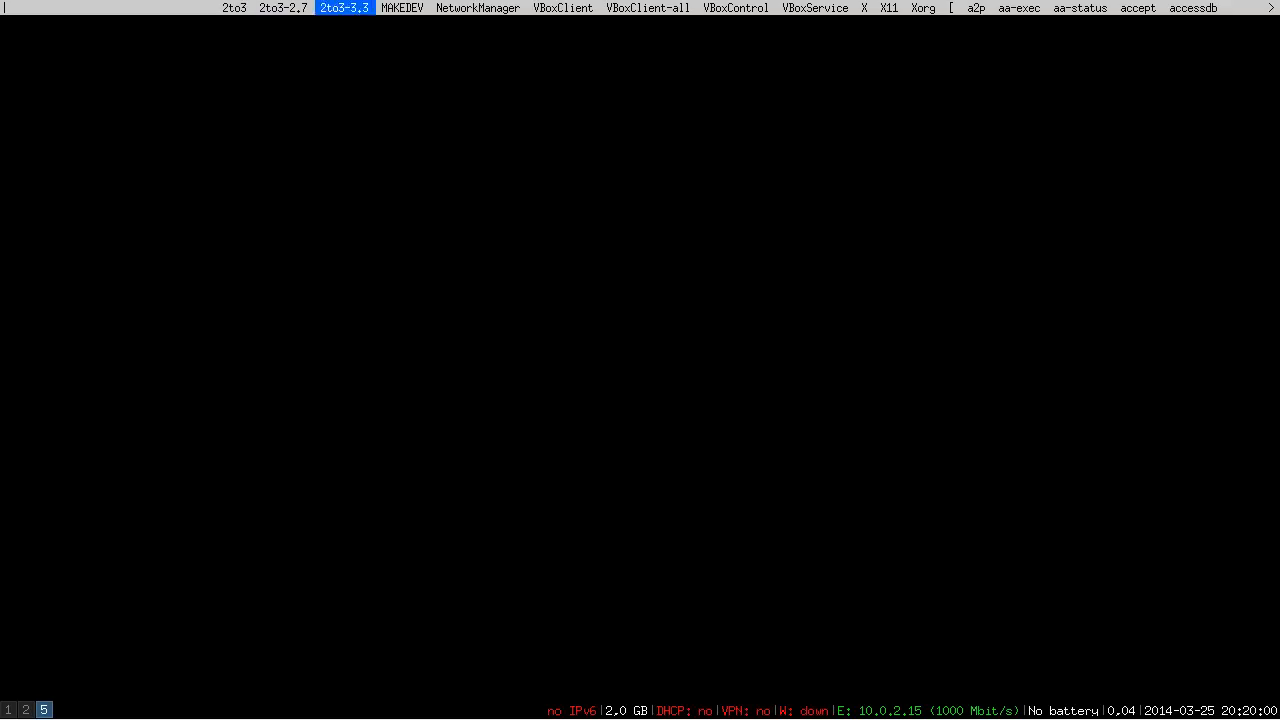
Launch Firefox from dmenu with the i3 User's Guide and Ubuntu Start Page tiled side by side
left_click(404, 14)
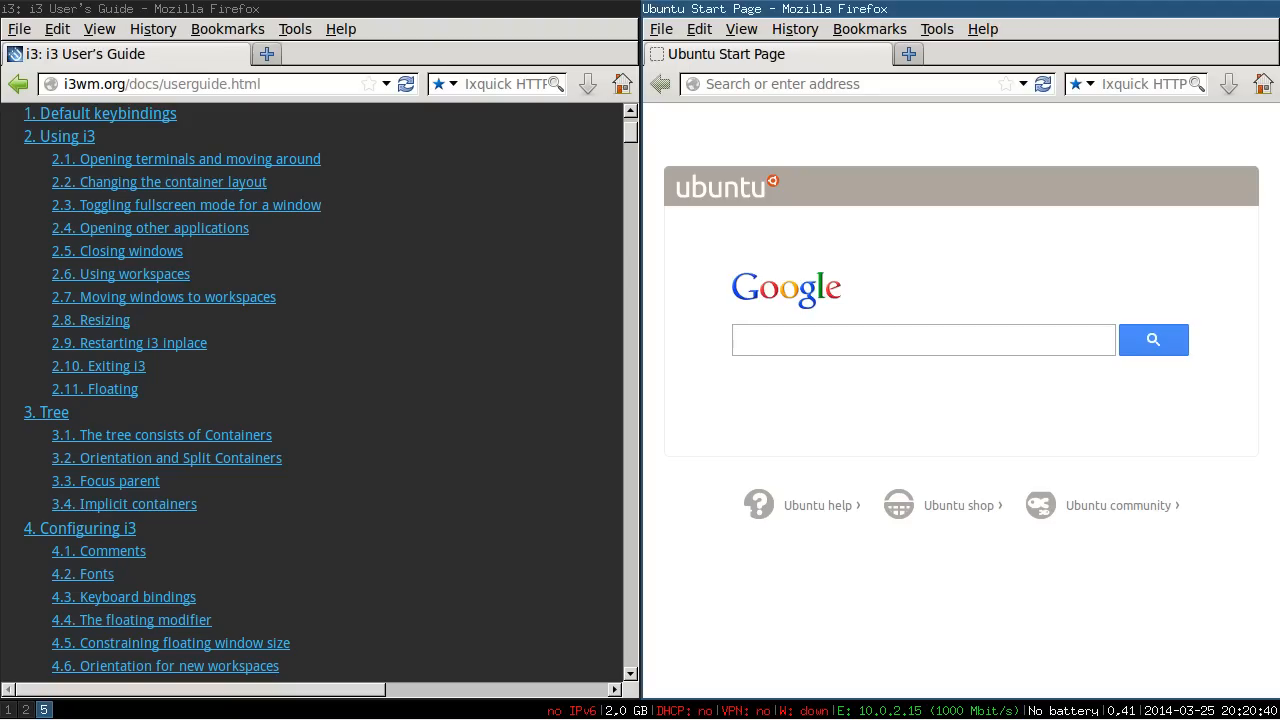
Bookmark the Ubuntu Start Page and close its window, leaving the i3 User's Guide alone
left_click(924, 340)
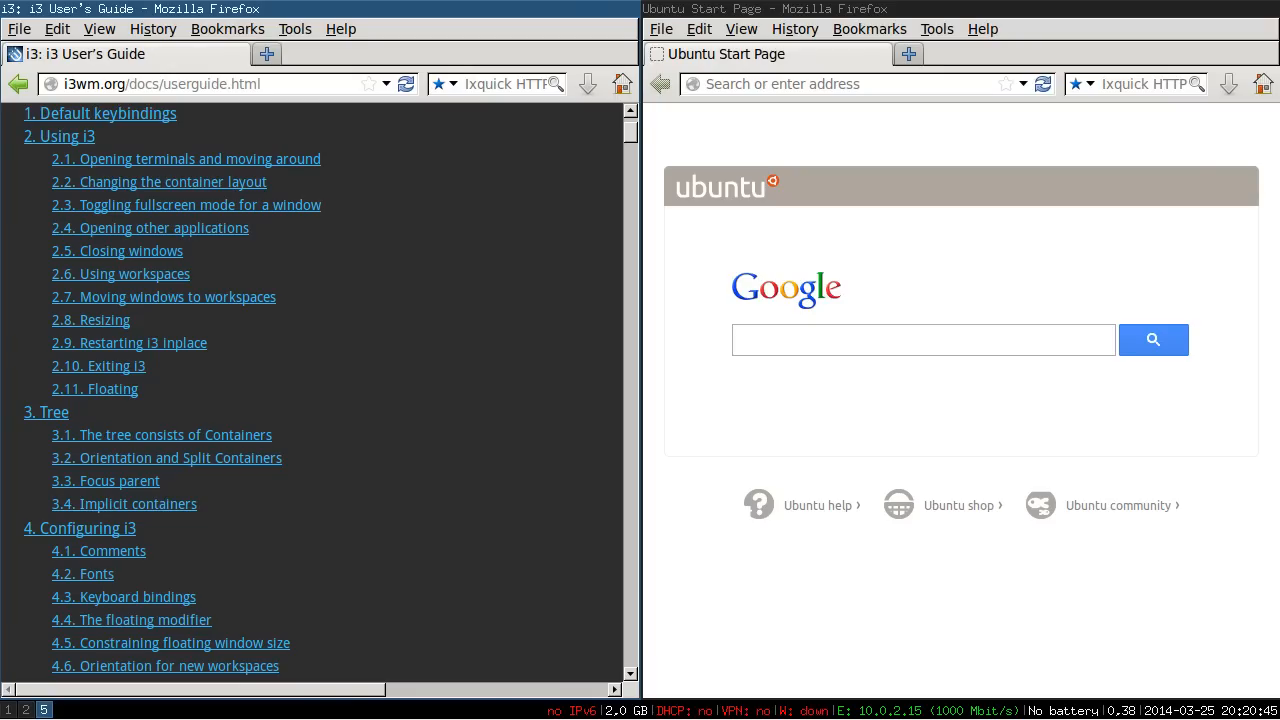
left_click(1006, 84)
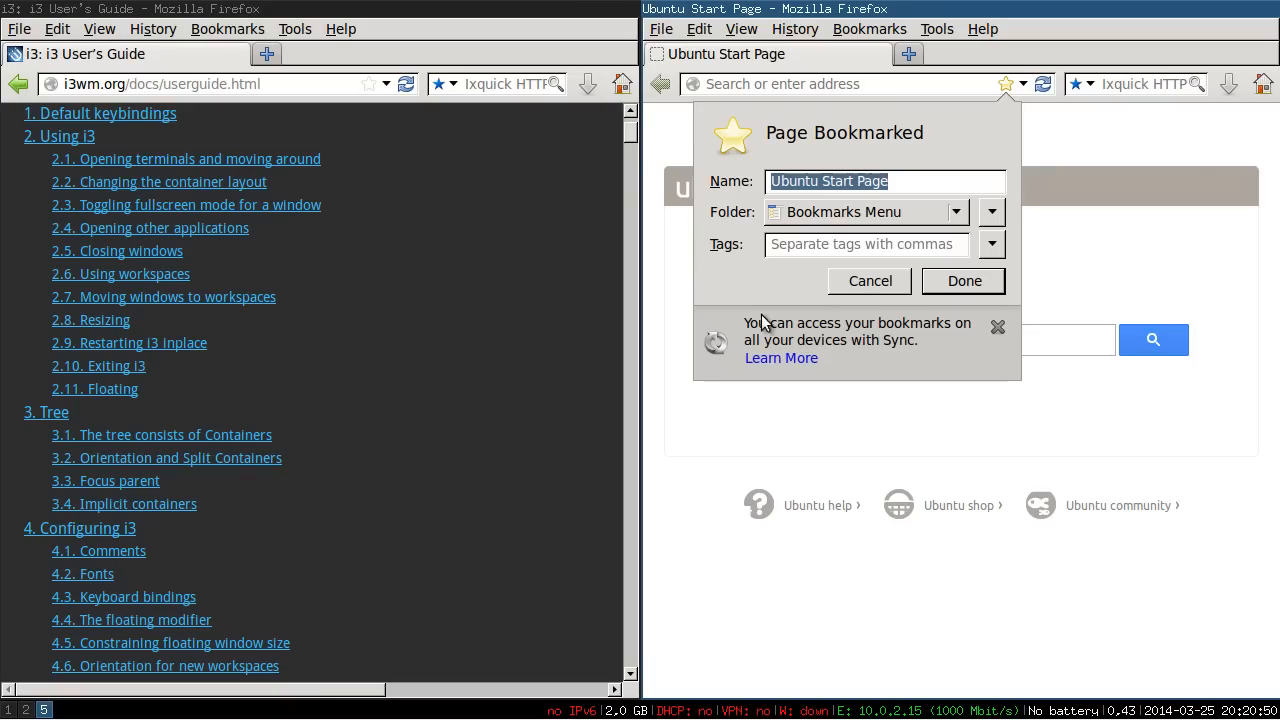
left_click(962, 280)
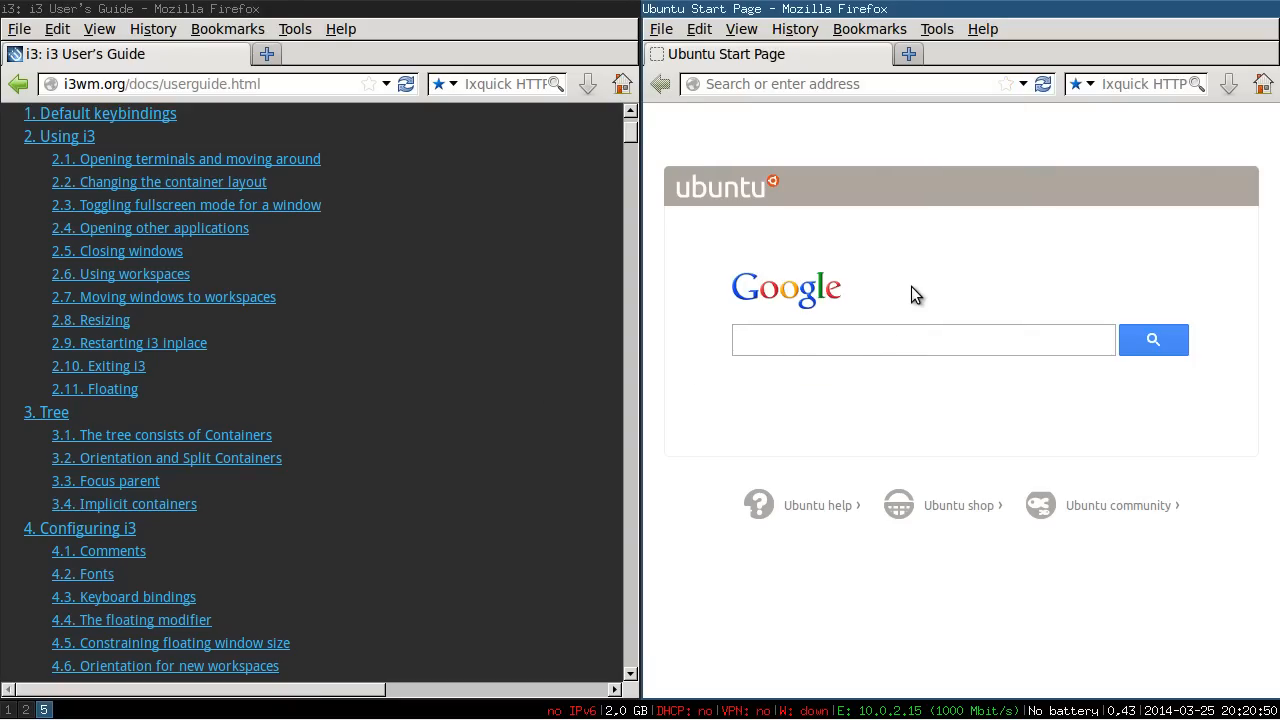
left_click(922, 340)
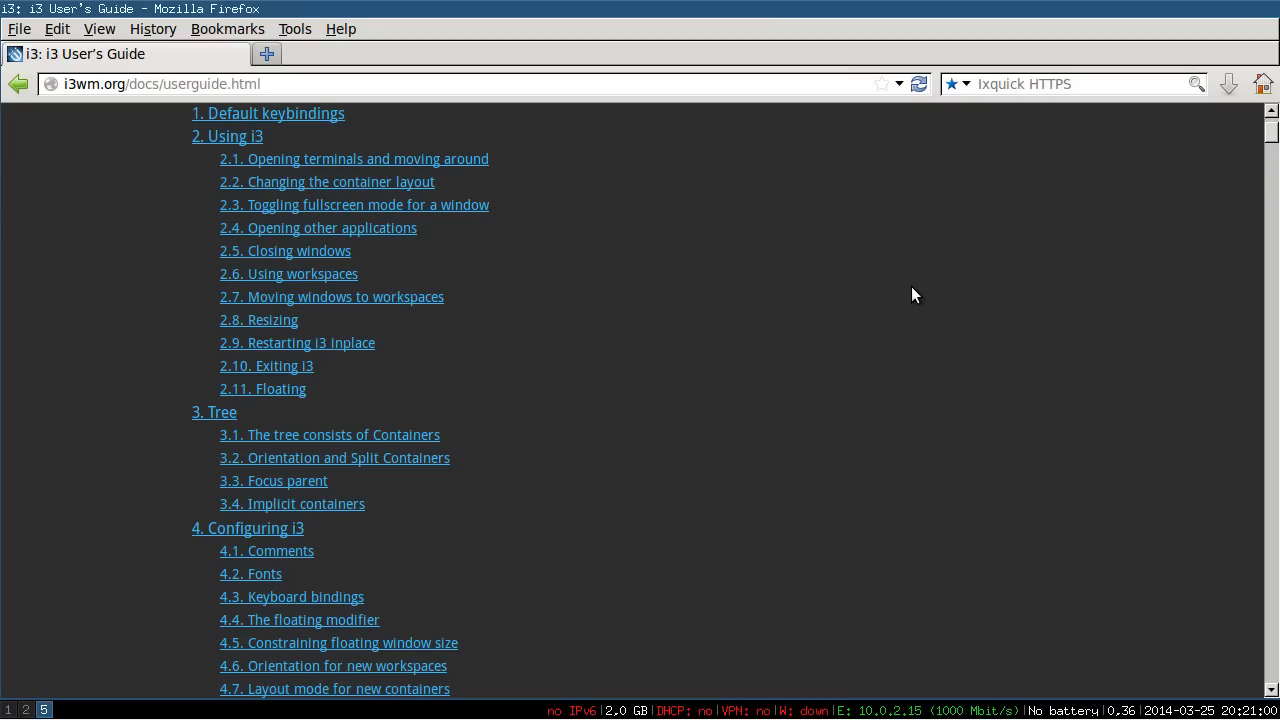
Scroll the i3 User's Guide from its title down to the Default keybindings diagrams
scroll("up", 3)
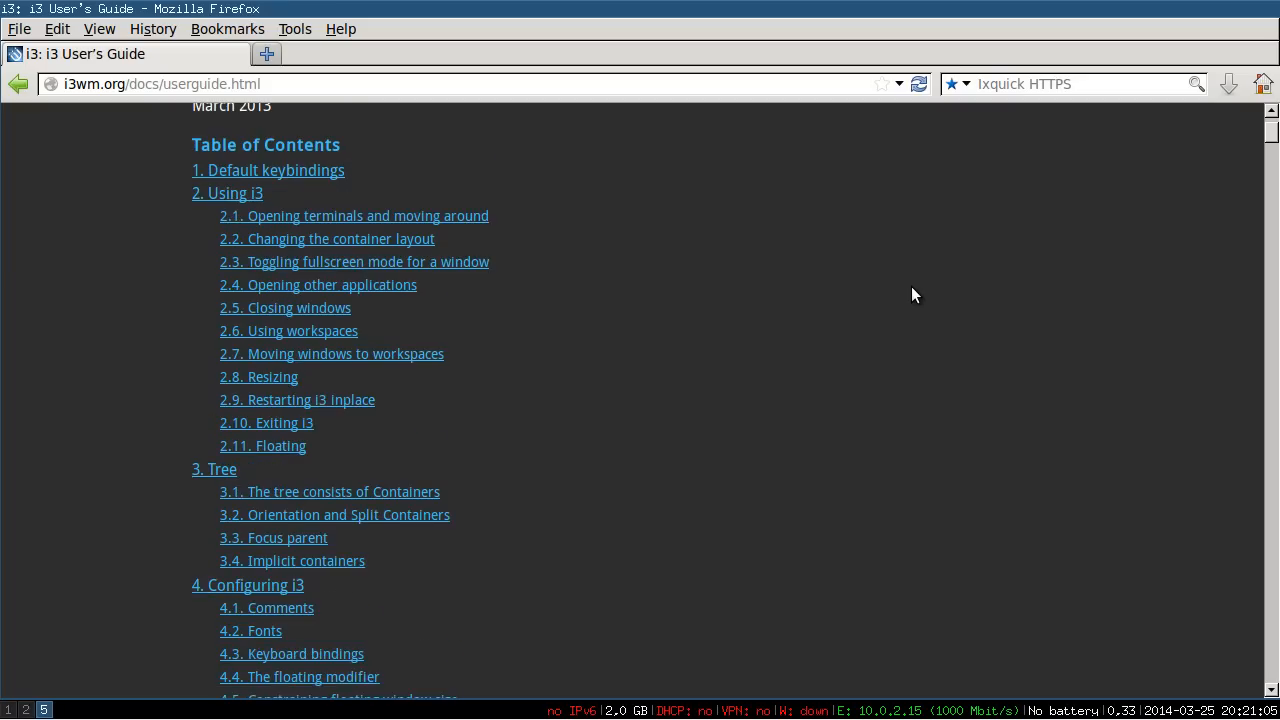
scroll("up", 3)
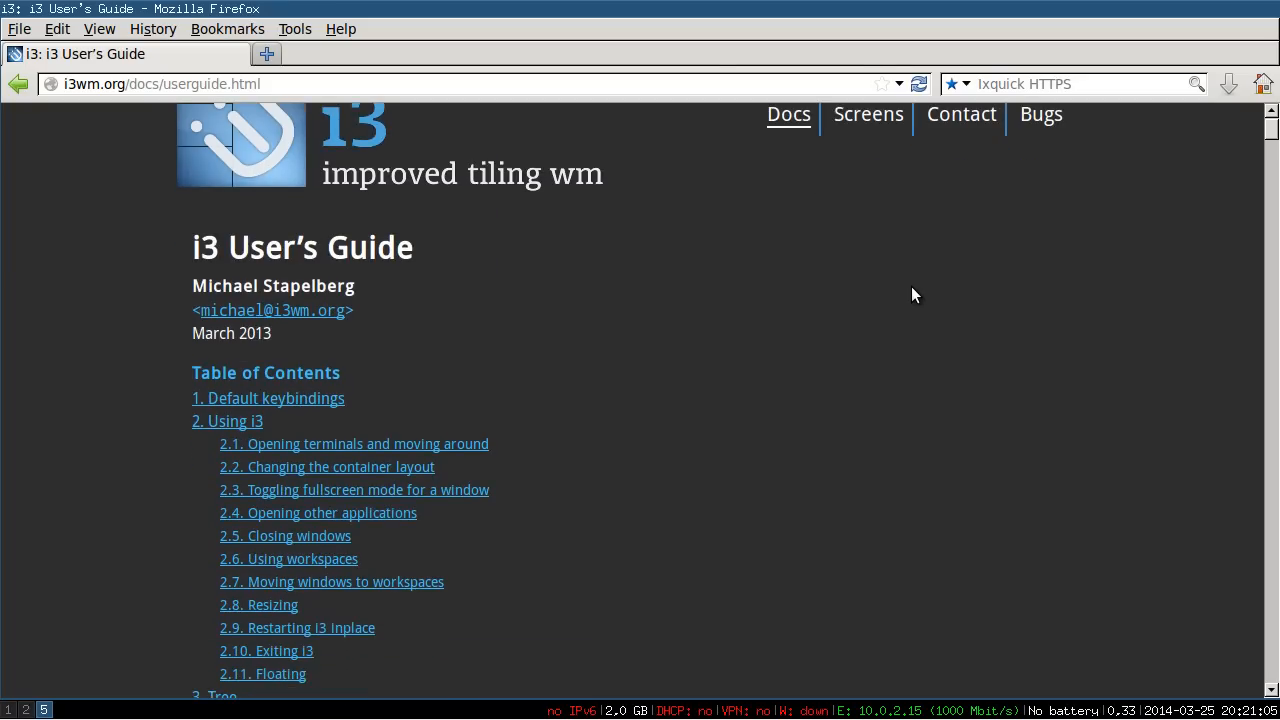
scroll("down", 3)
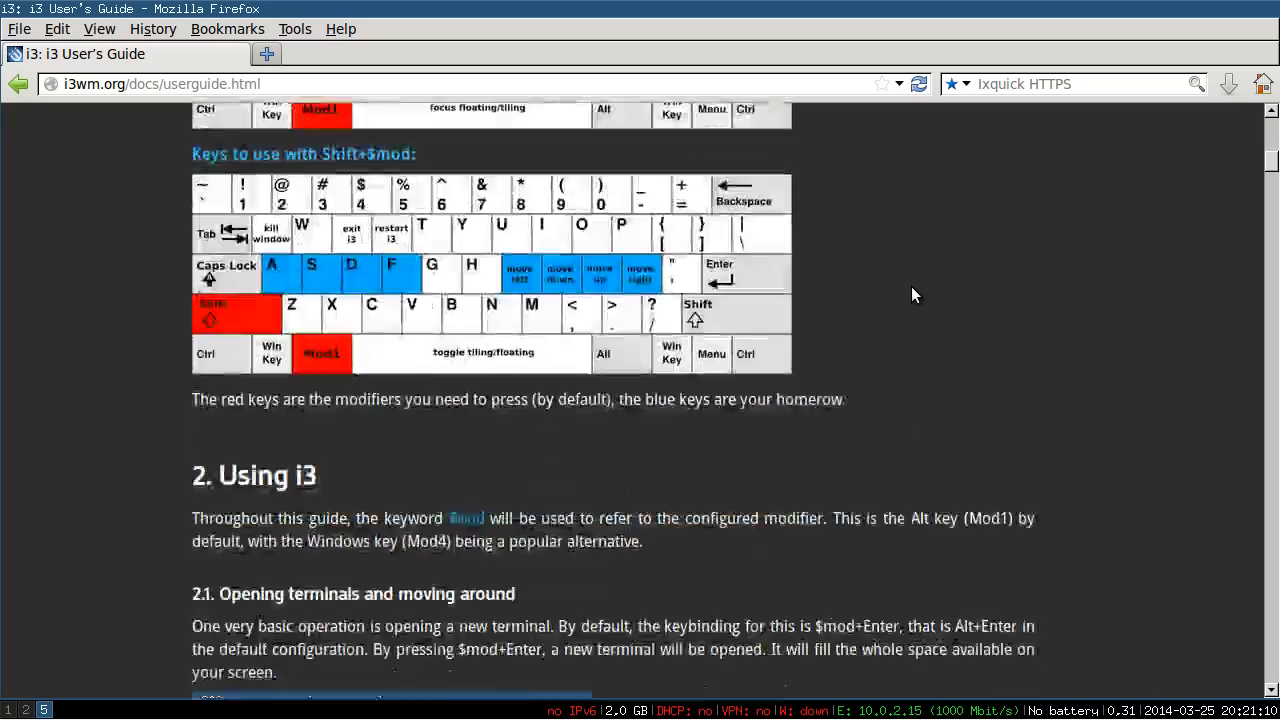
scroll("up", 3)
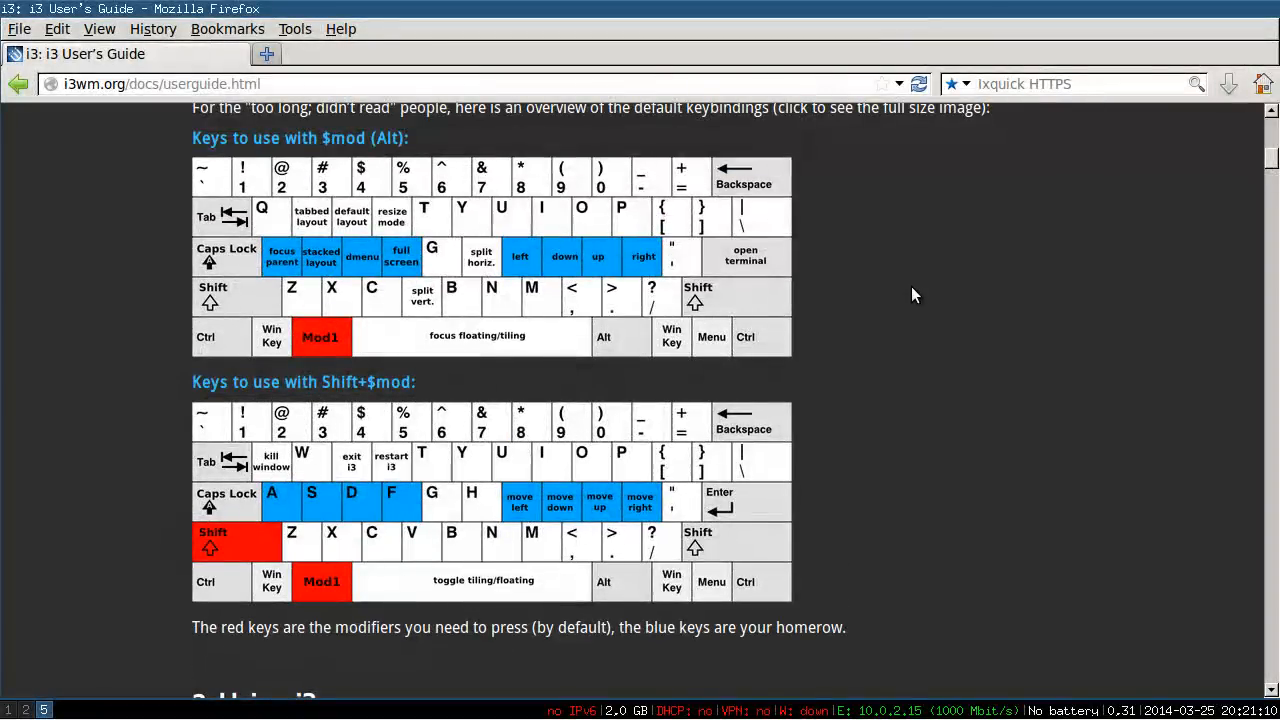